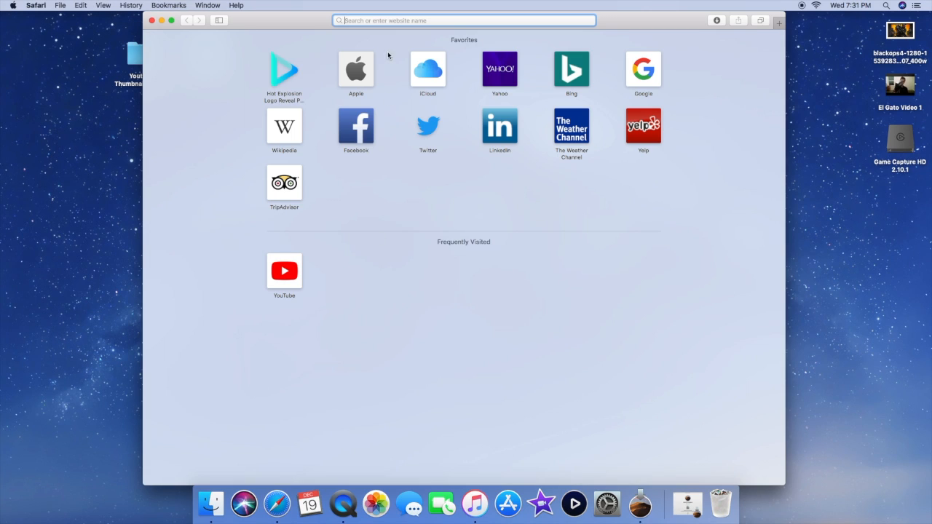
Step: Go to elgato.com and reach the Mac downloads page offering Game Capture 2.10.1
{"action": "type", "text": "elgato.com"}
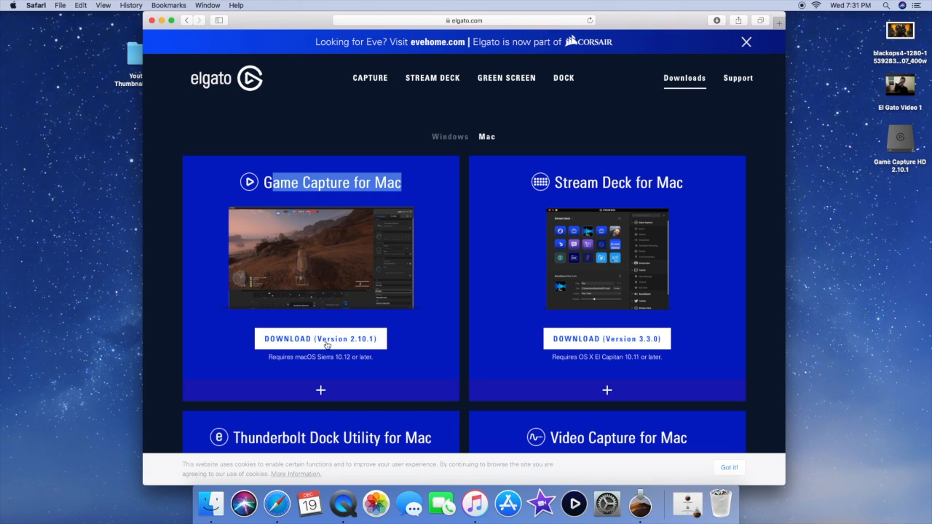
Step: Download Game Capture for Mac 2.10.1 and show the 79.6 MB file in Safari's downloads list
{"action": "left_click", "coordinate": [320, 339]}
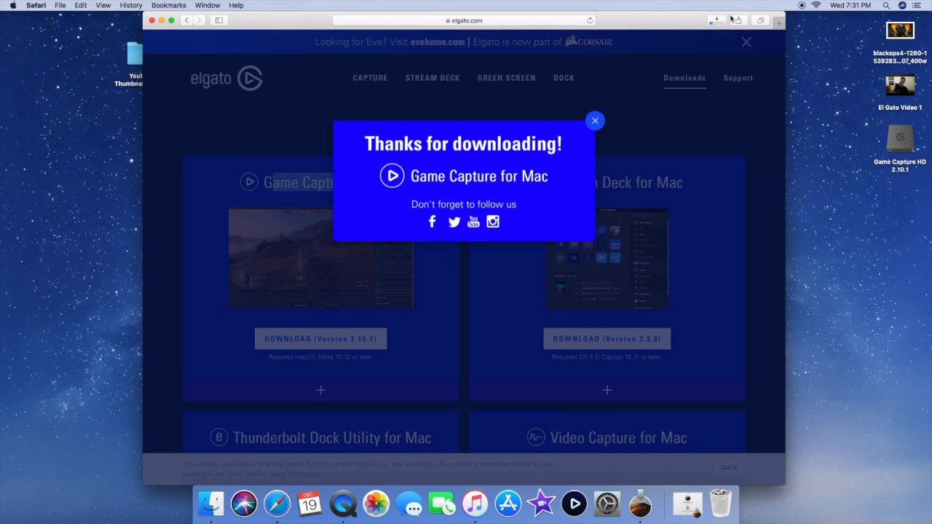
{"action": "mouse_move", "coordinate": [681, 70]}
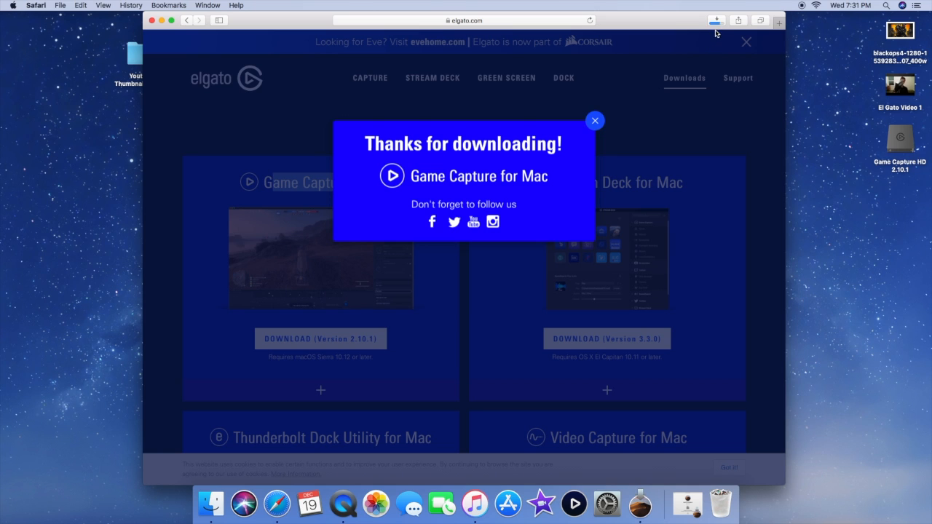
{"action": "mouse_move", "coordinate": [717, 20]}
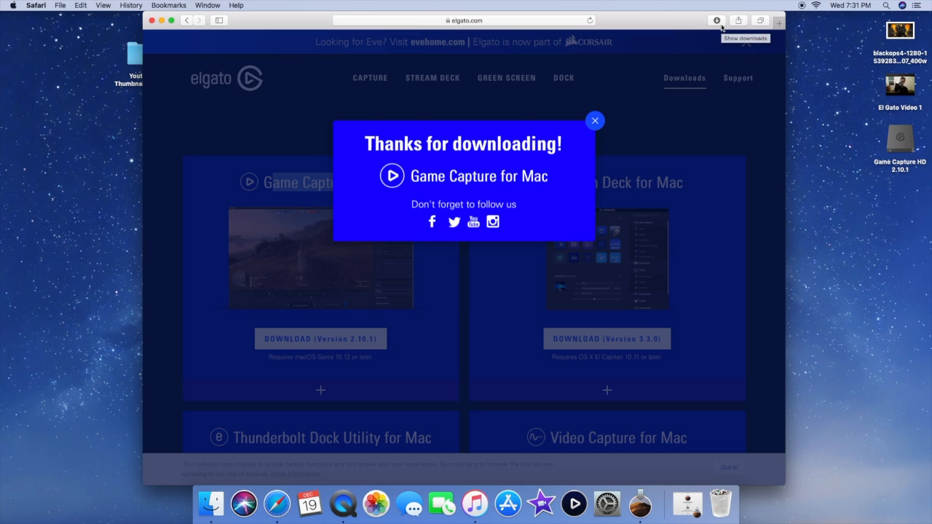
{"action": "left_click", "coordinate": [716, 20]}
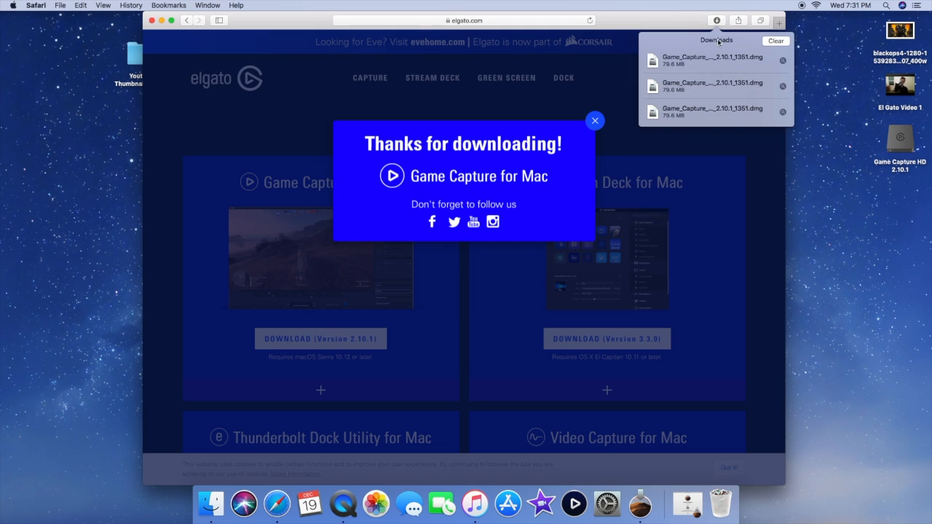
{"action": "mouse_move", "coordinate": [691, 62]}
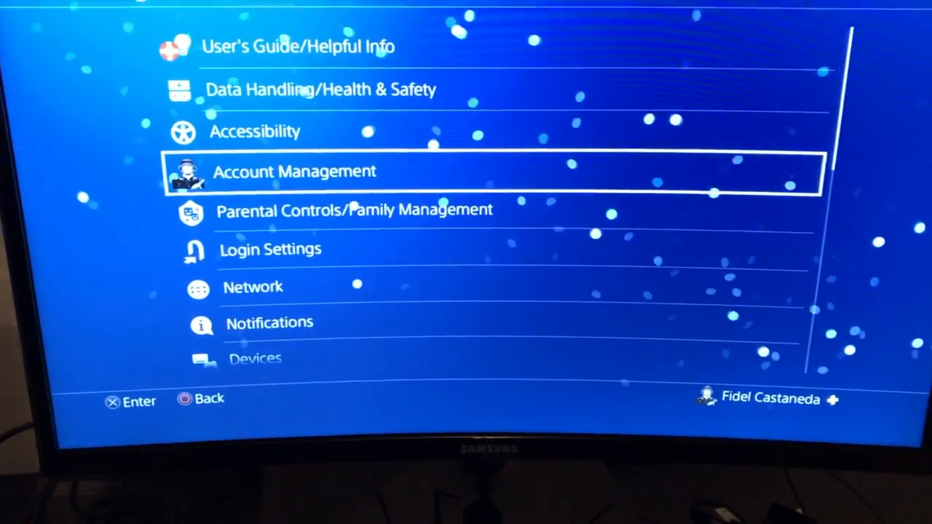
Step: Scroll to System in PS4 Settings to reveal the unchecked Enable HDCP option
{"action": "scroll", "scroll_direction": "down", "scroll_amount": 3}
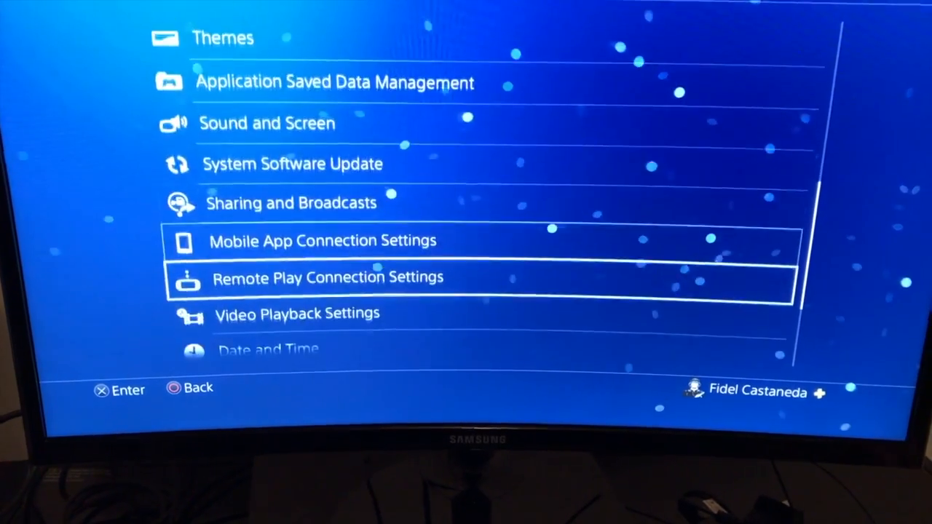
{"action": "scroll", "scroll_direction": "down", "scroll_amount": 3}
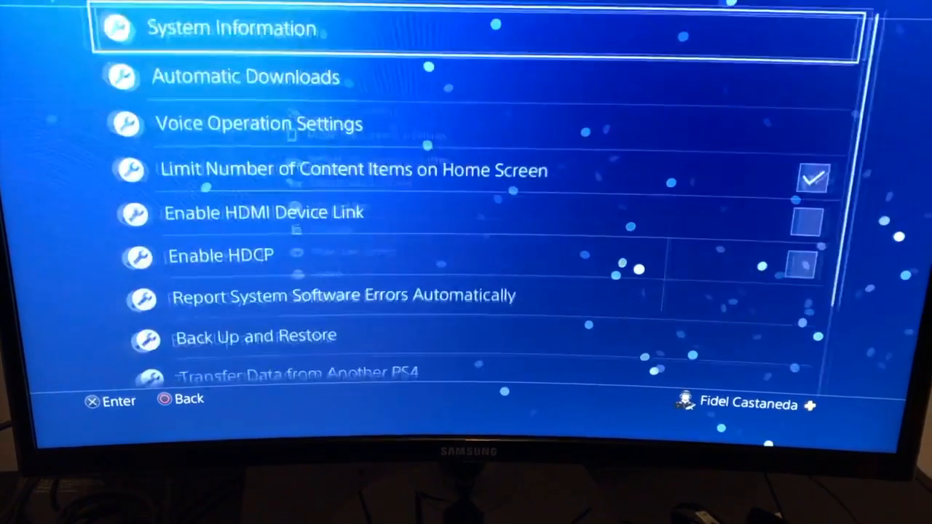